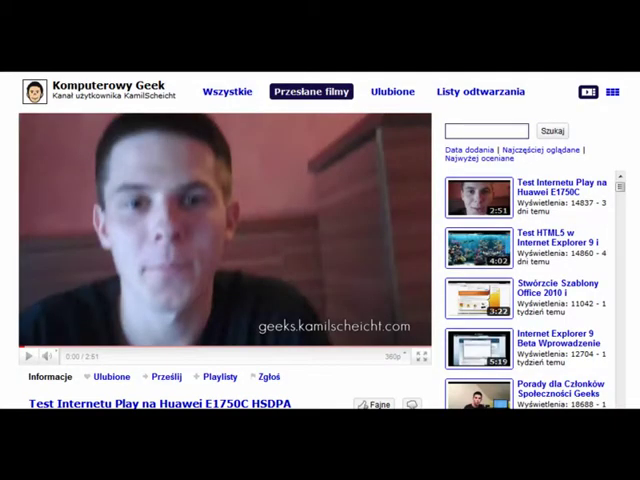
scroll(down, 3)
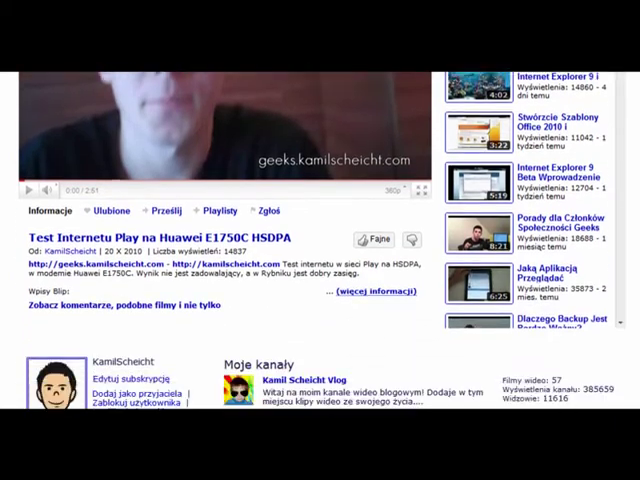
scroll(down, 3)
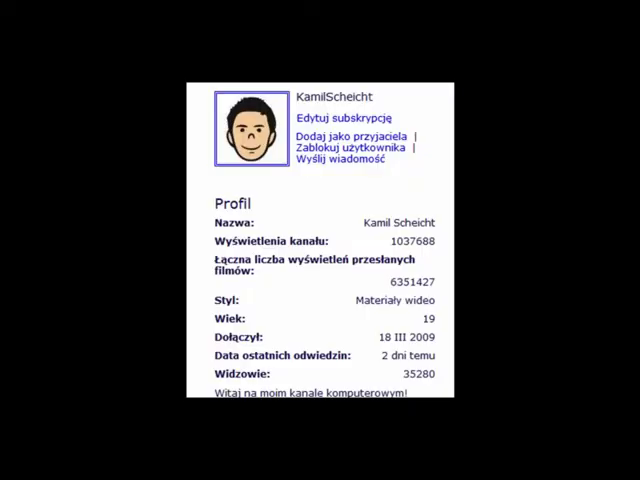
scroll(down, 3)
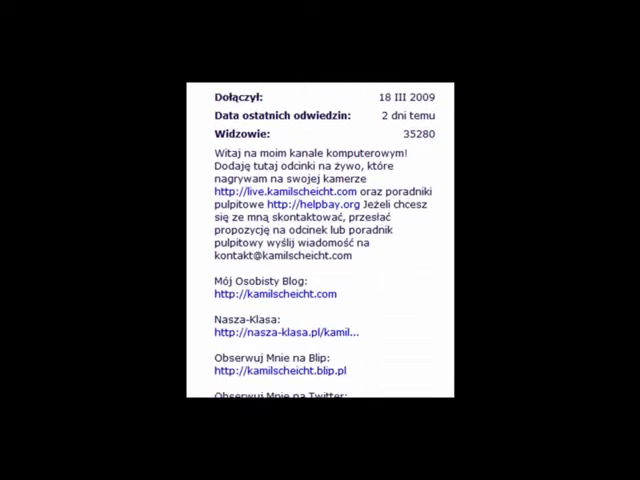
scroll(down, 3)
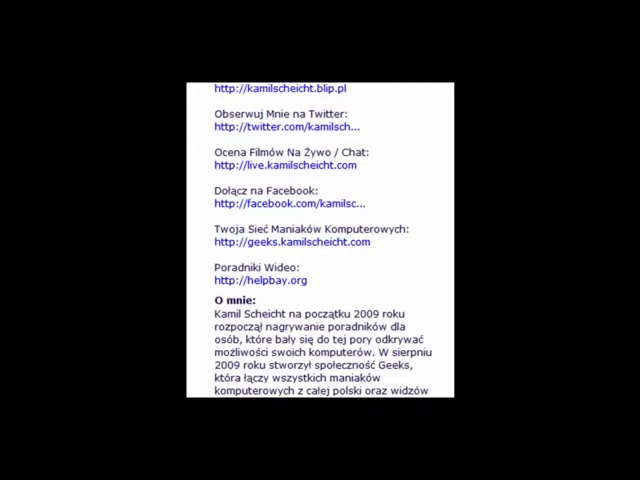
scroll(down, 3)
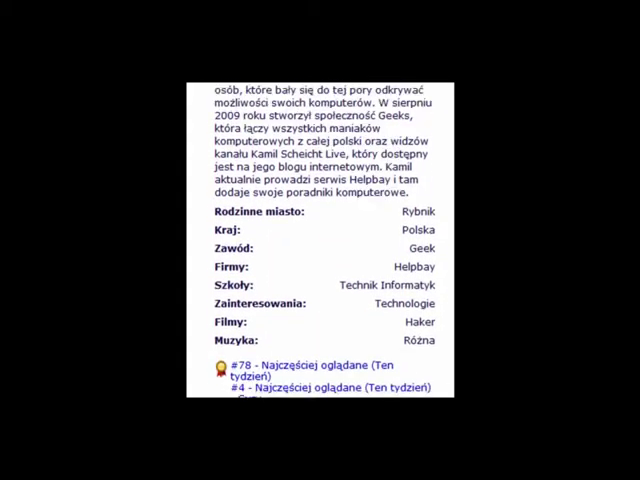
scroll(down, 3)
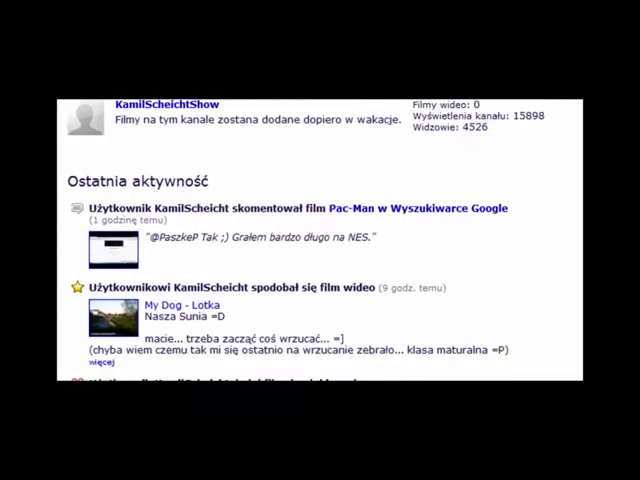
scroll(down, 3)
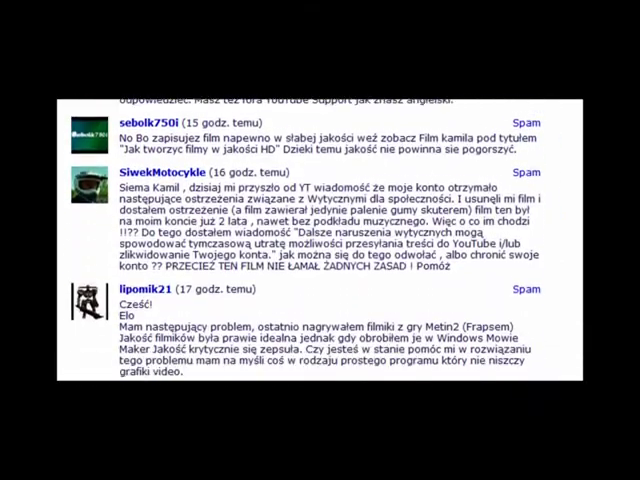
scroll(down, 3)
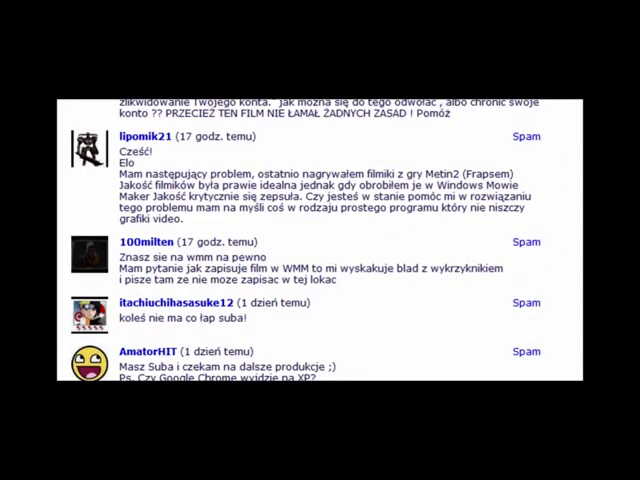
scroll(up, 3)
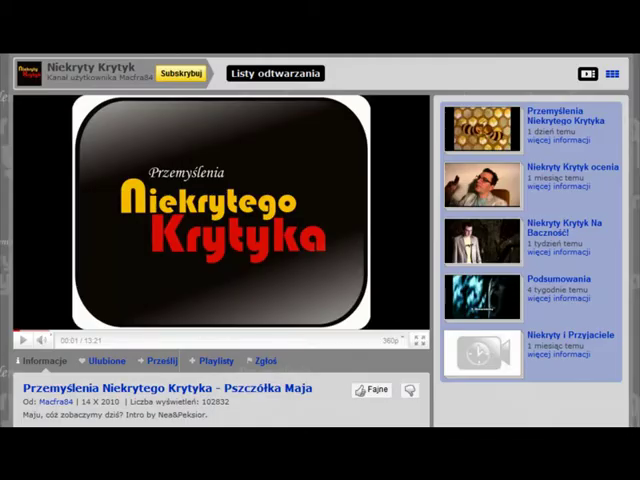
scroll(down, 3)
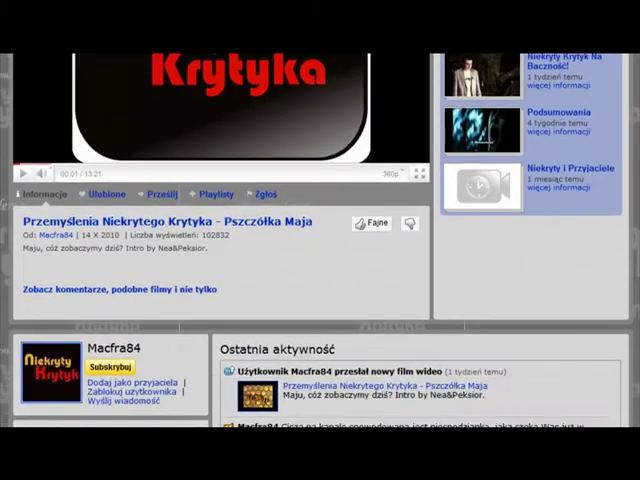
scroll(down, 3)
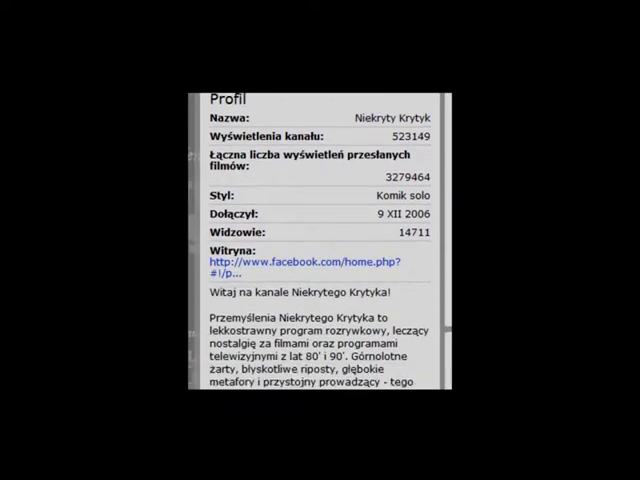
scroll(down, 3)
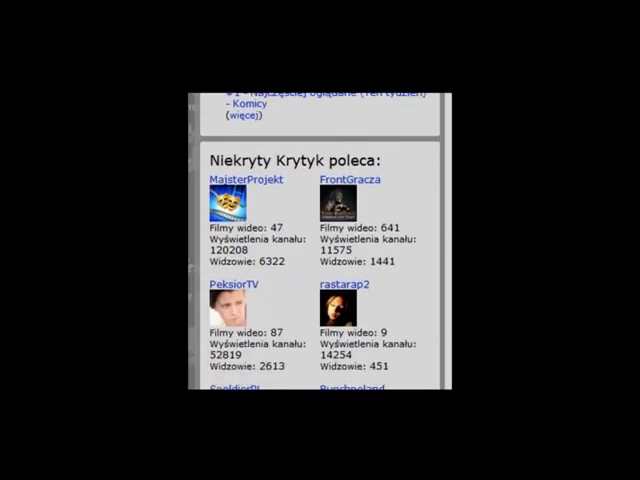
scroll(down, 3)
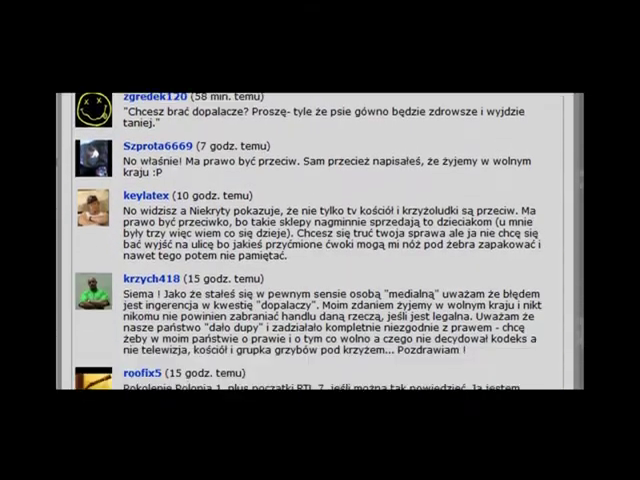
scroll(down, 3)
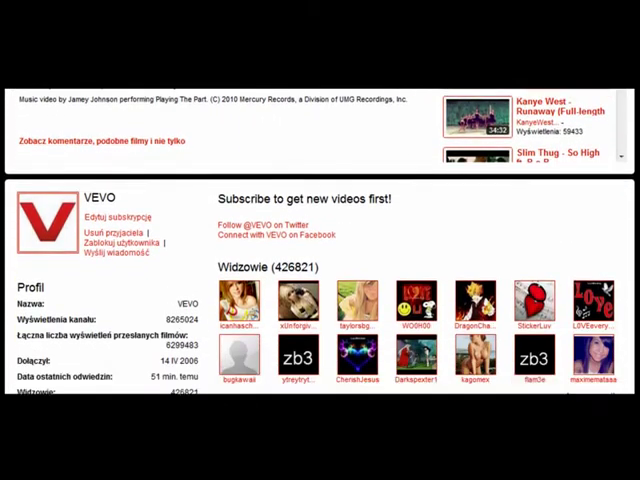
scroll(down, 3)
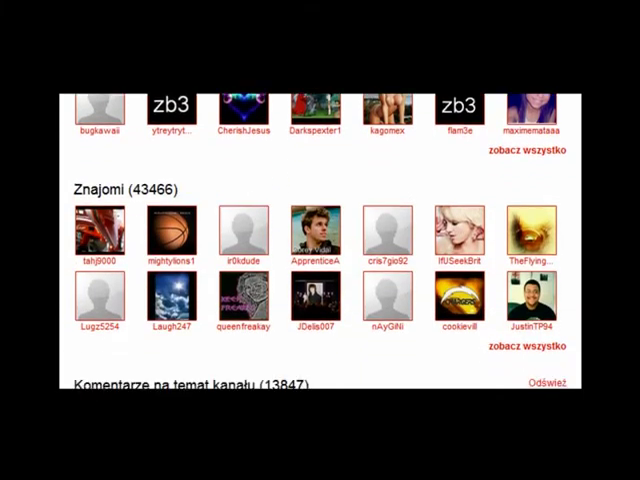
scroll(down, 3)
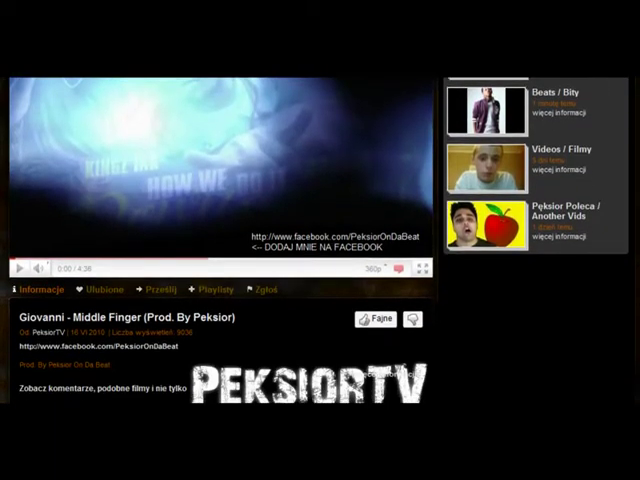
scroll(down, 3)
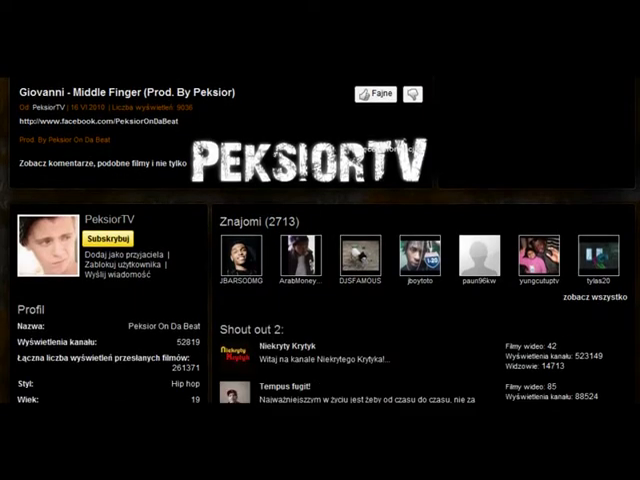
scroll(down, 3)
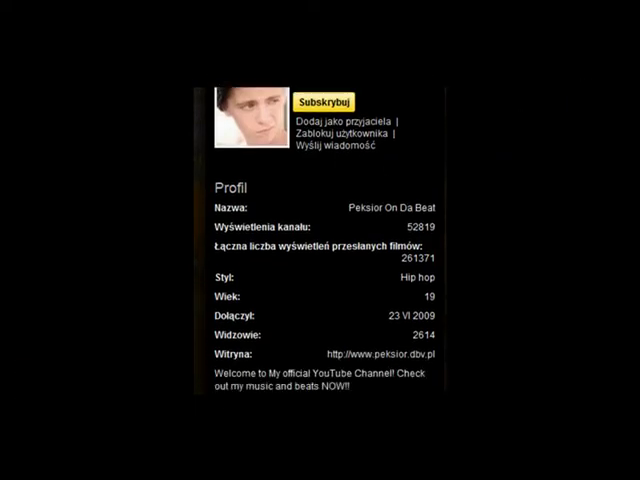
scroll(down, 3)
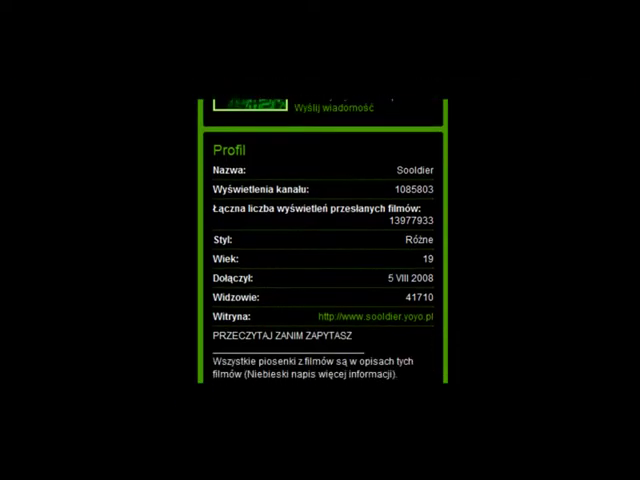
scroll(down, 3)
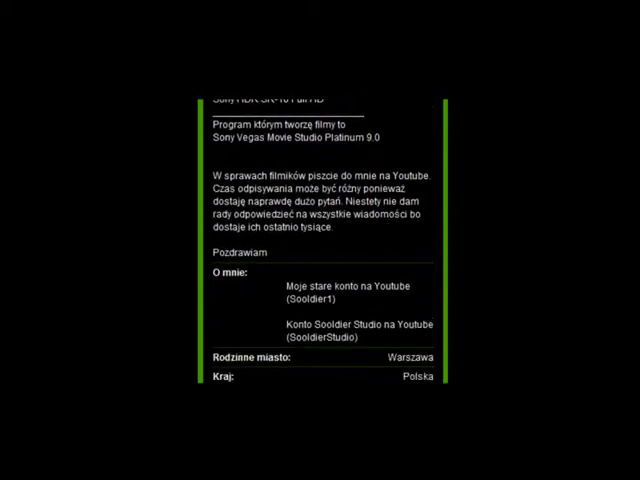
scroll(down, 3)
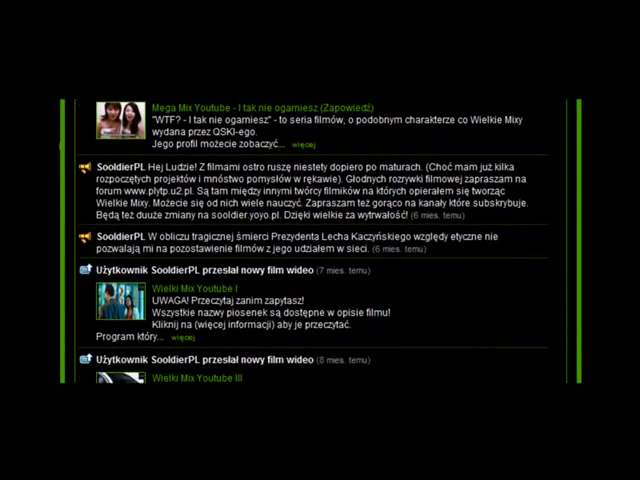
scroll(down, 3)
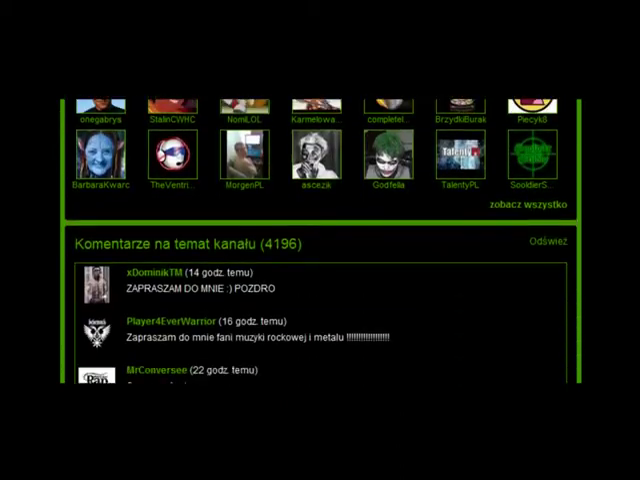
scroll(up, 3)
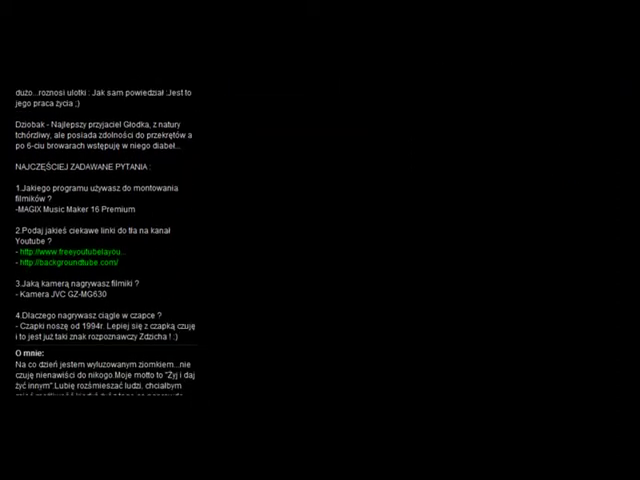
scroll(down, 3)
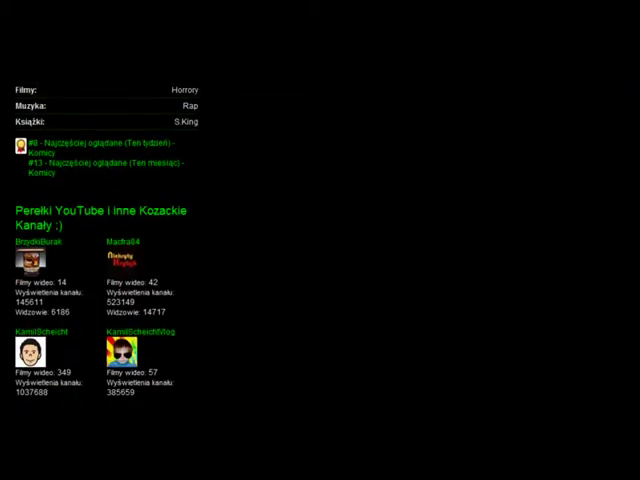
scroll(down, 3)
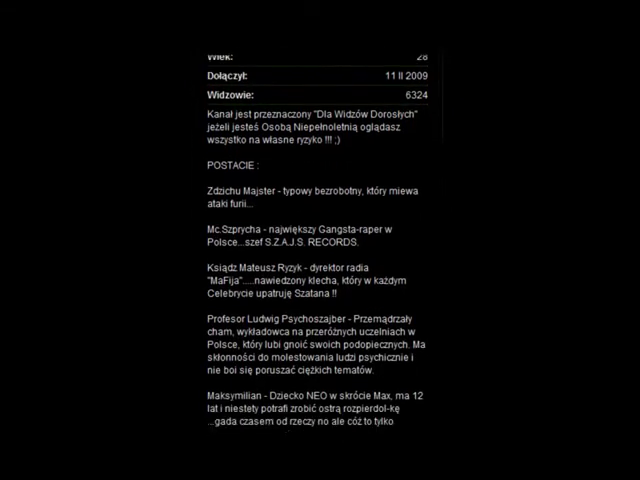
scroll(down, 3)
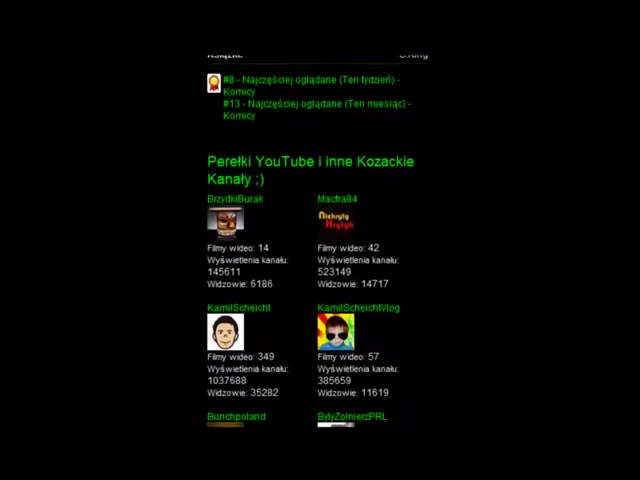
scroll(down, 3)
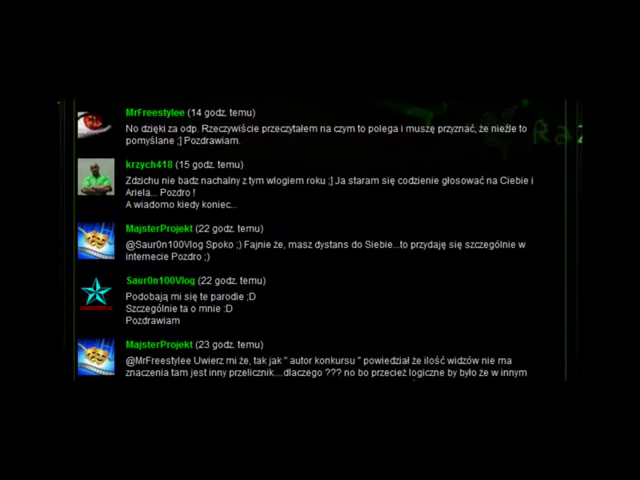
scroll(down, 3)
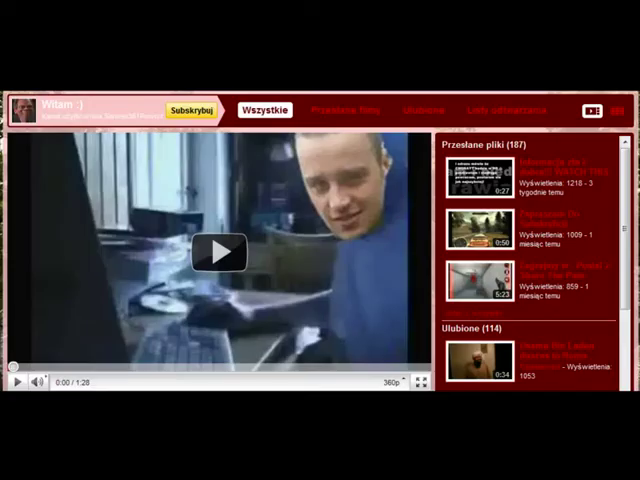
scroll(down, 3)
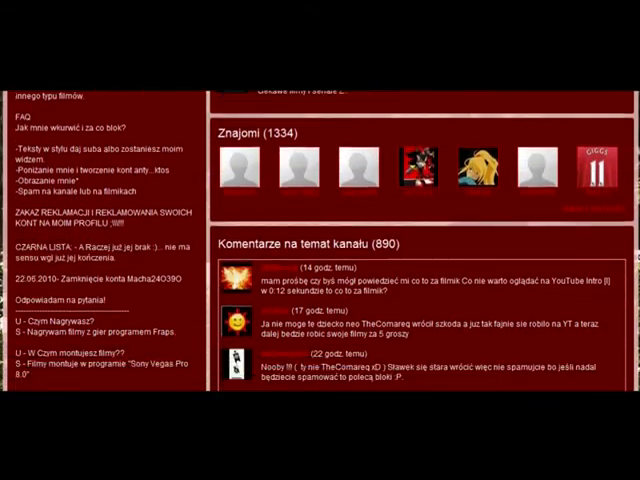
scroll(down, 3)
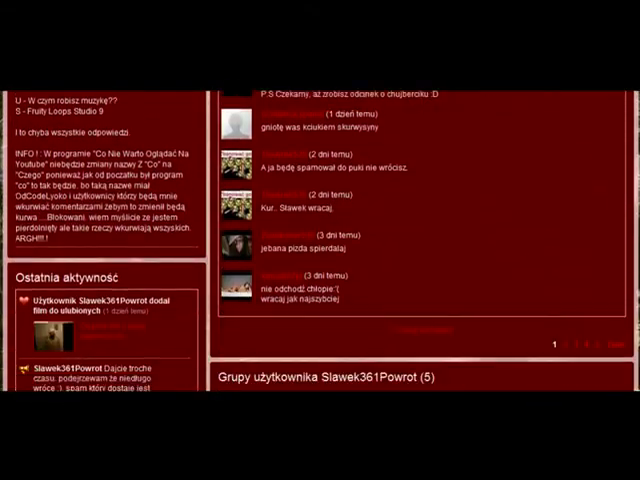
scroll(down, 3)
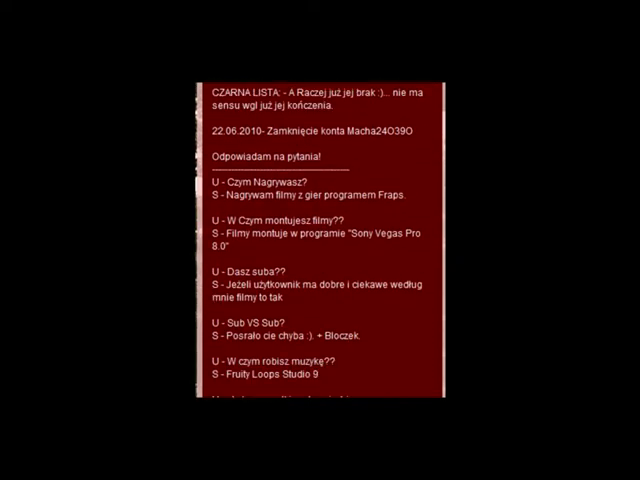
scroll(down, 3)
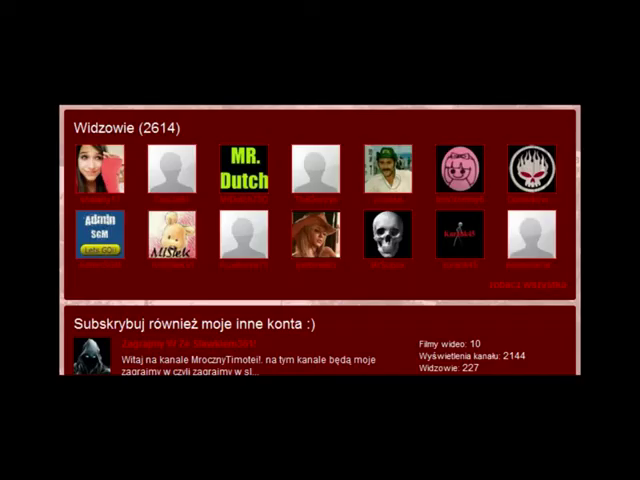
scroll(down, 3)
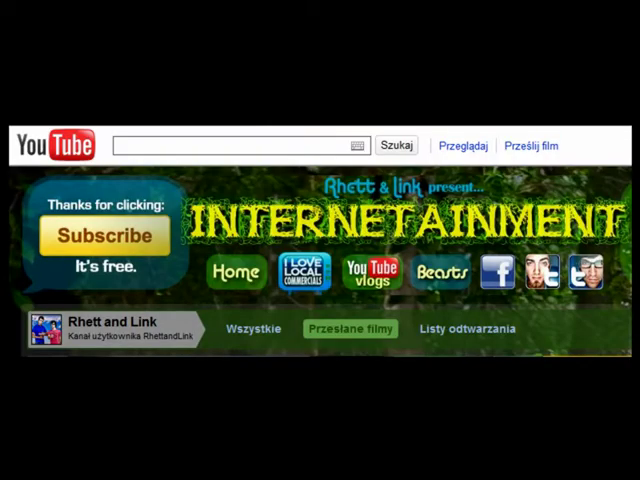
scroll(down, 3)
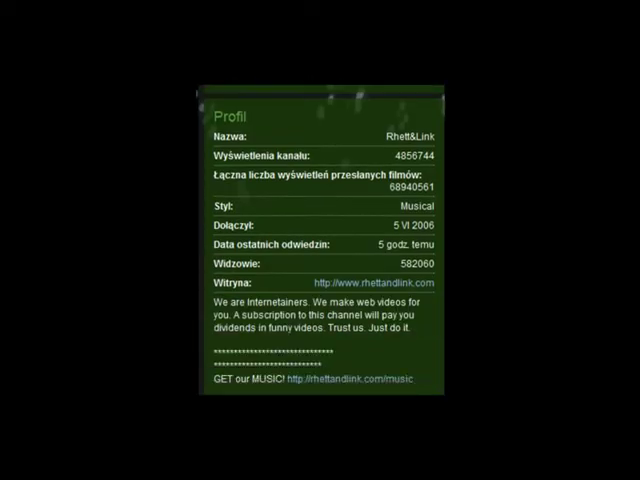
scroll(down, 3)
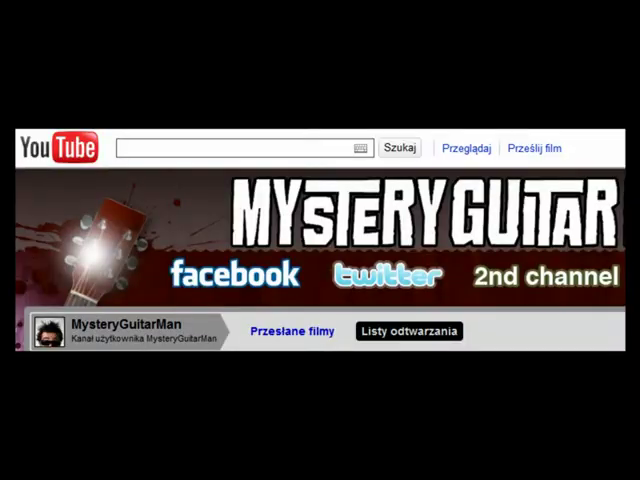
scroll(down, 3)
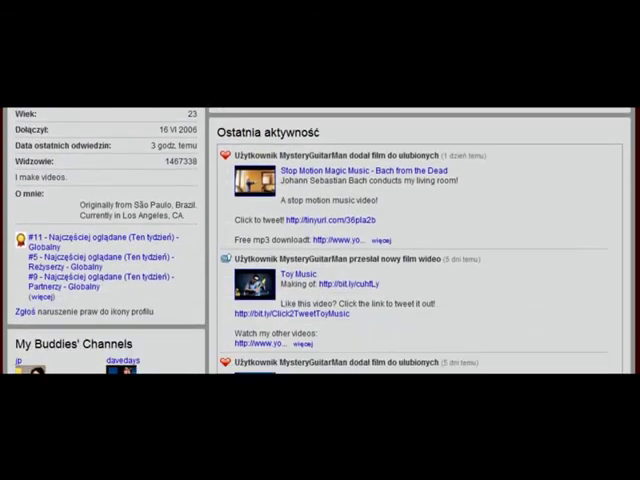
scroll(down, 3)
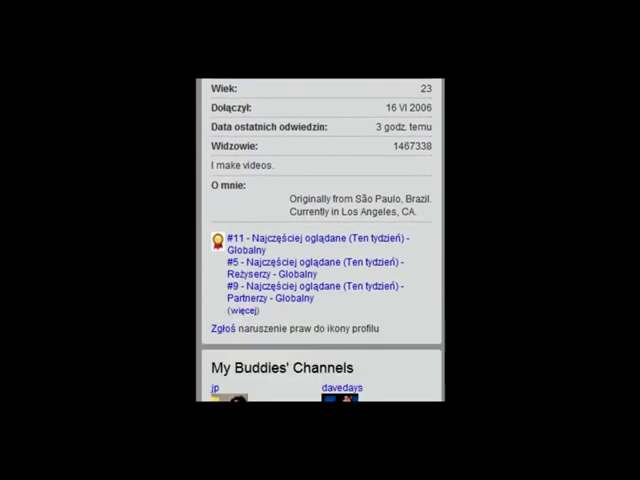
scroll(down, 3)
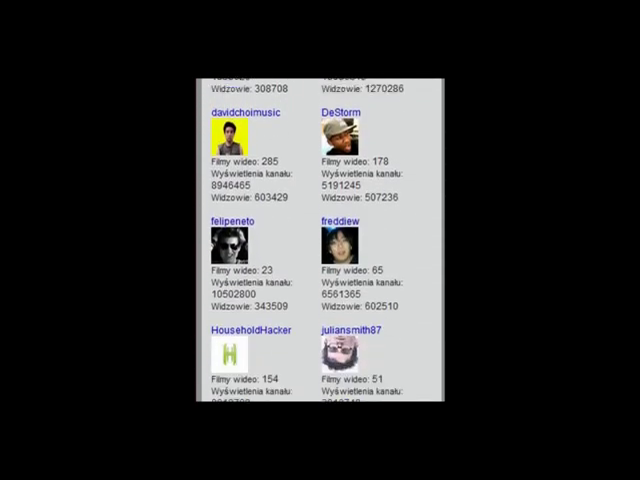
scroll(down, 3)
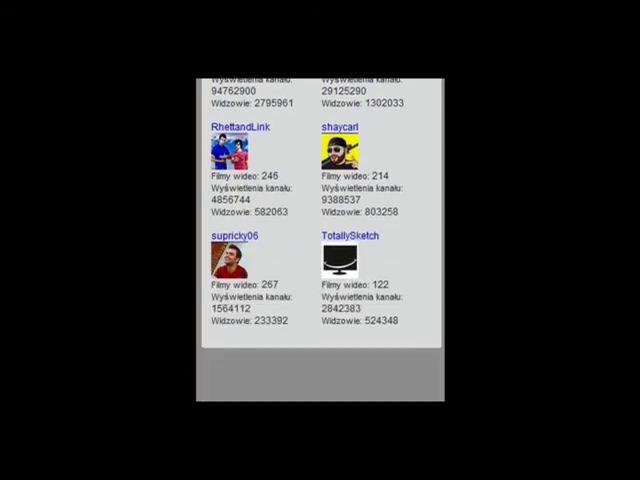